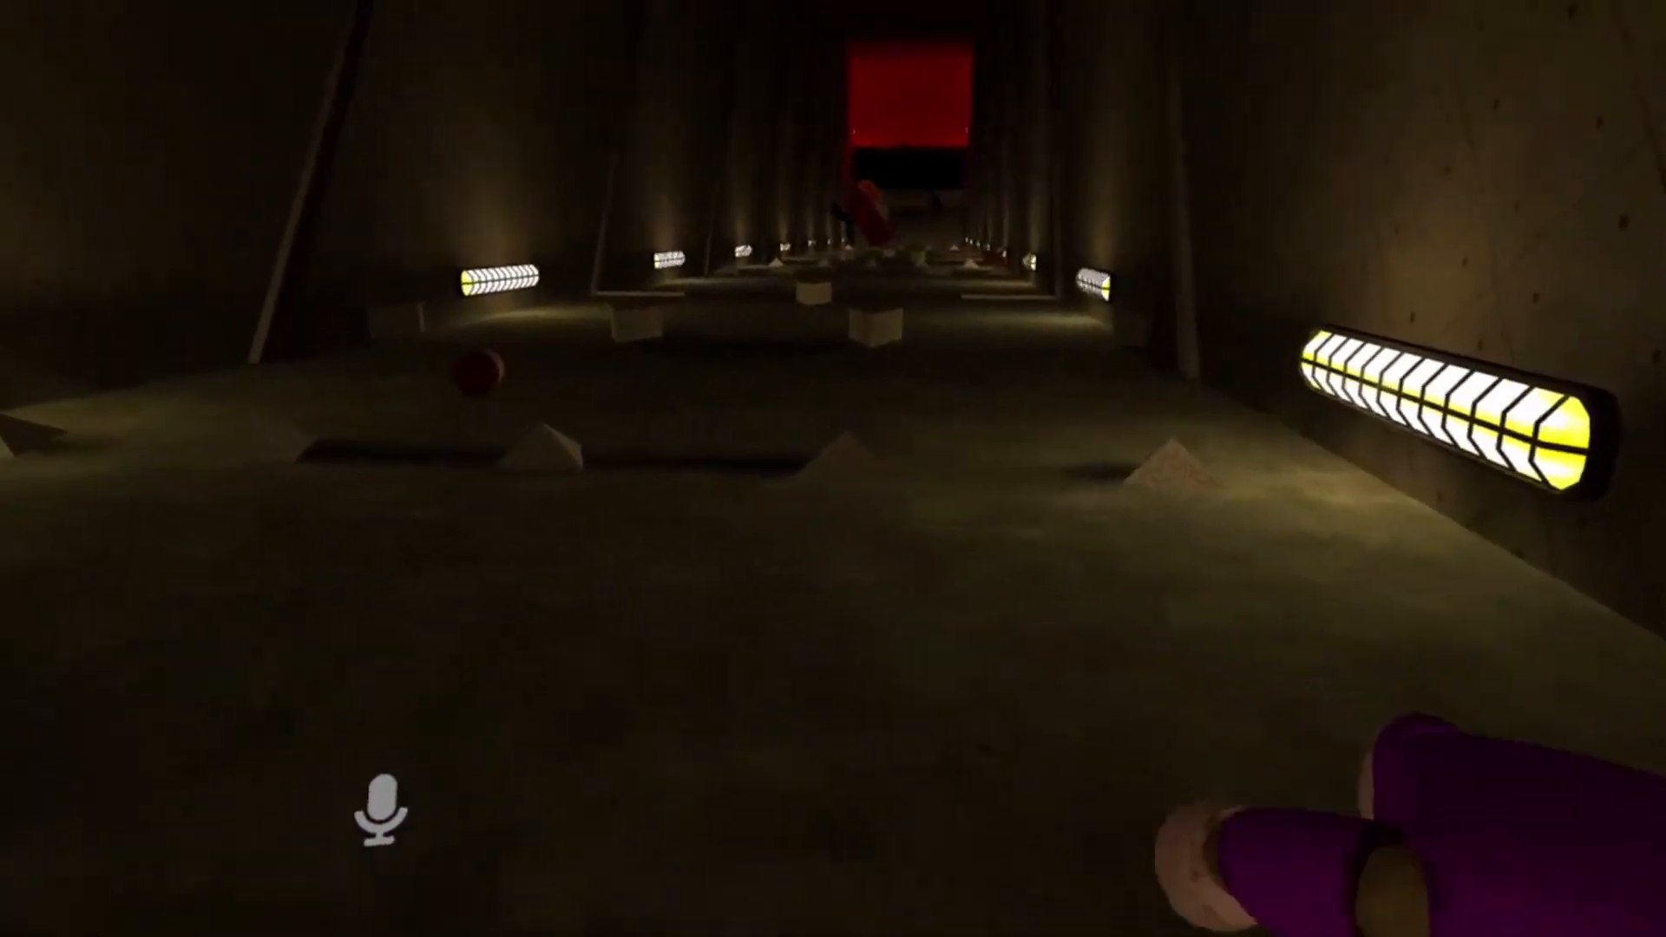
mouse_move(833, 469)
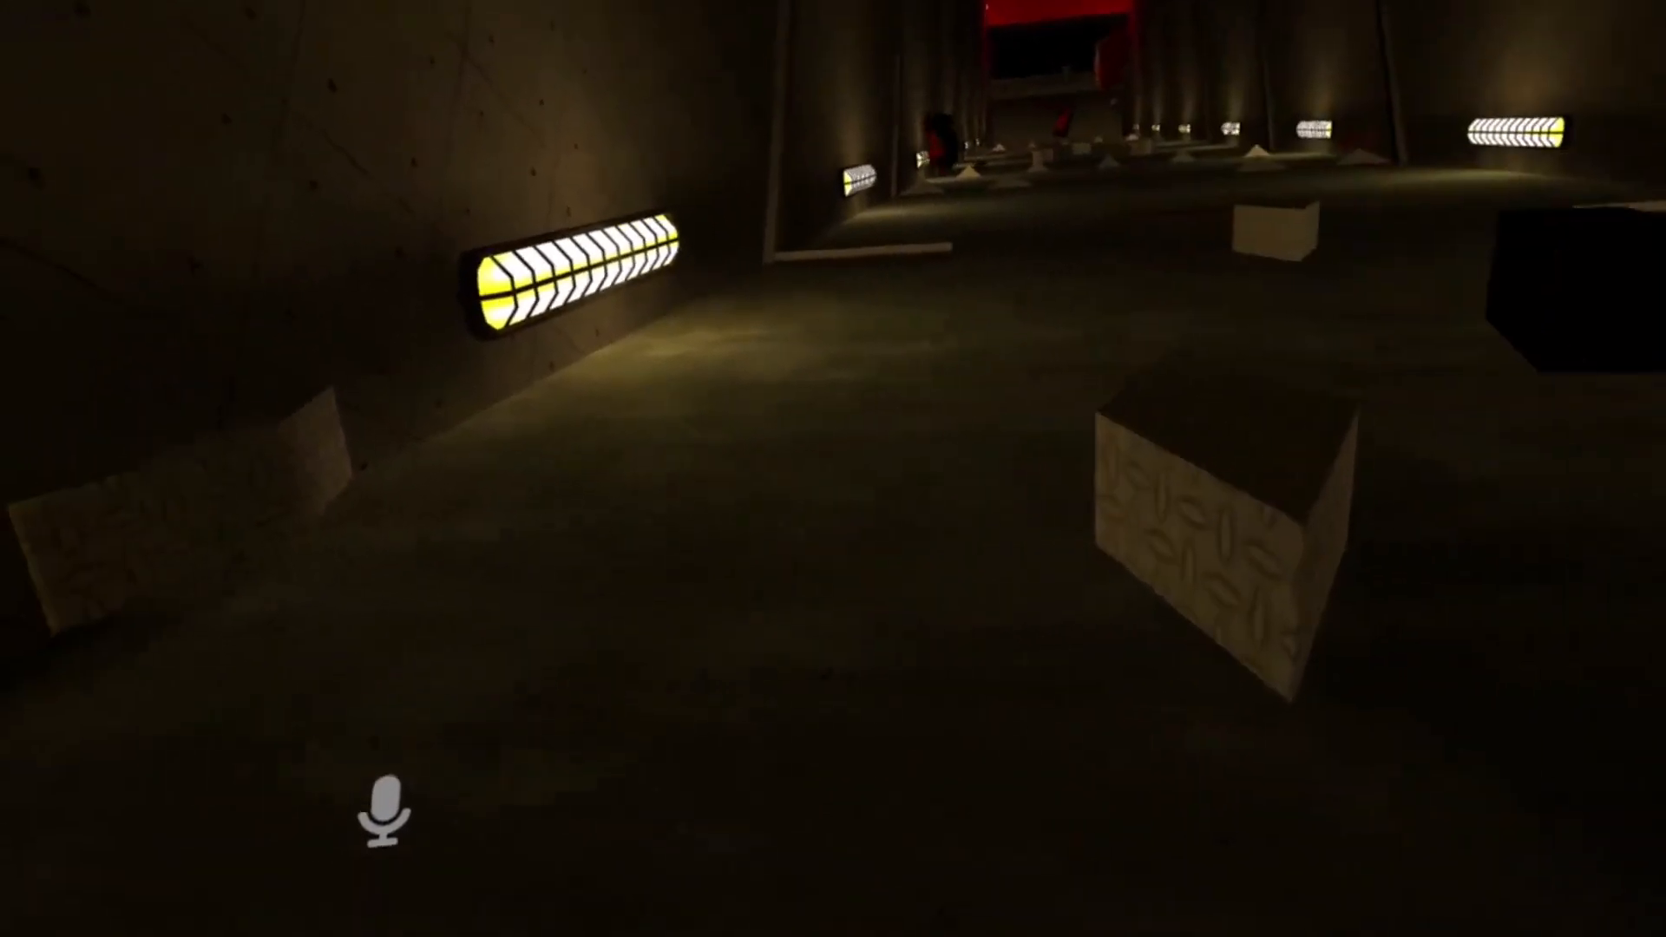
mouse_move(833, 468)
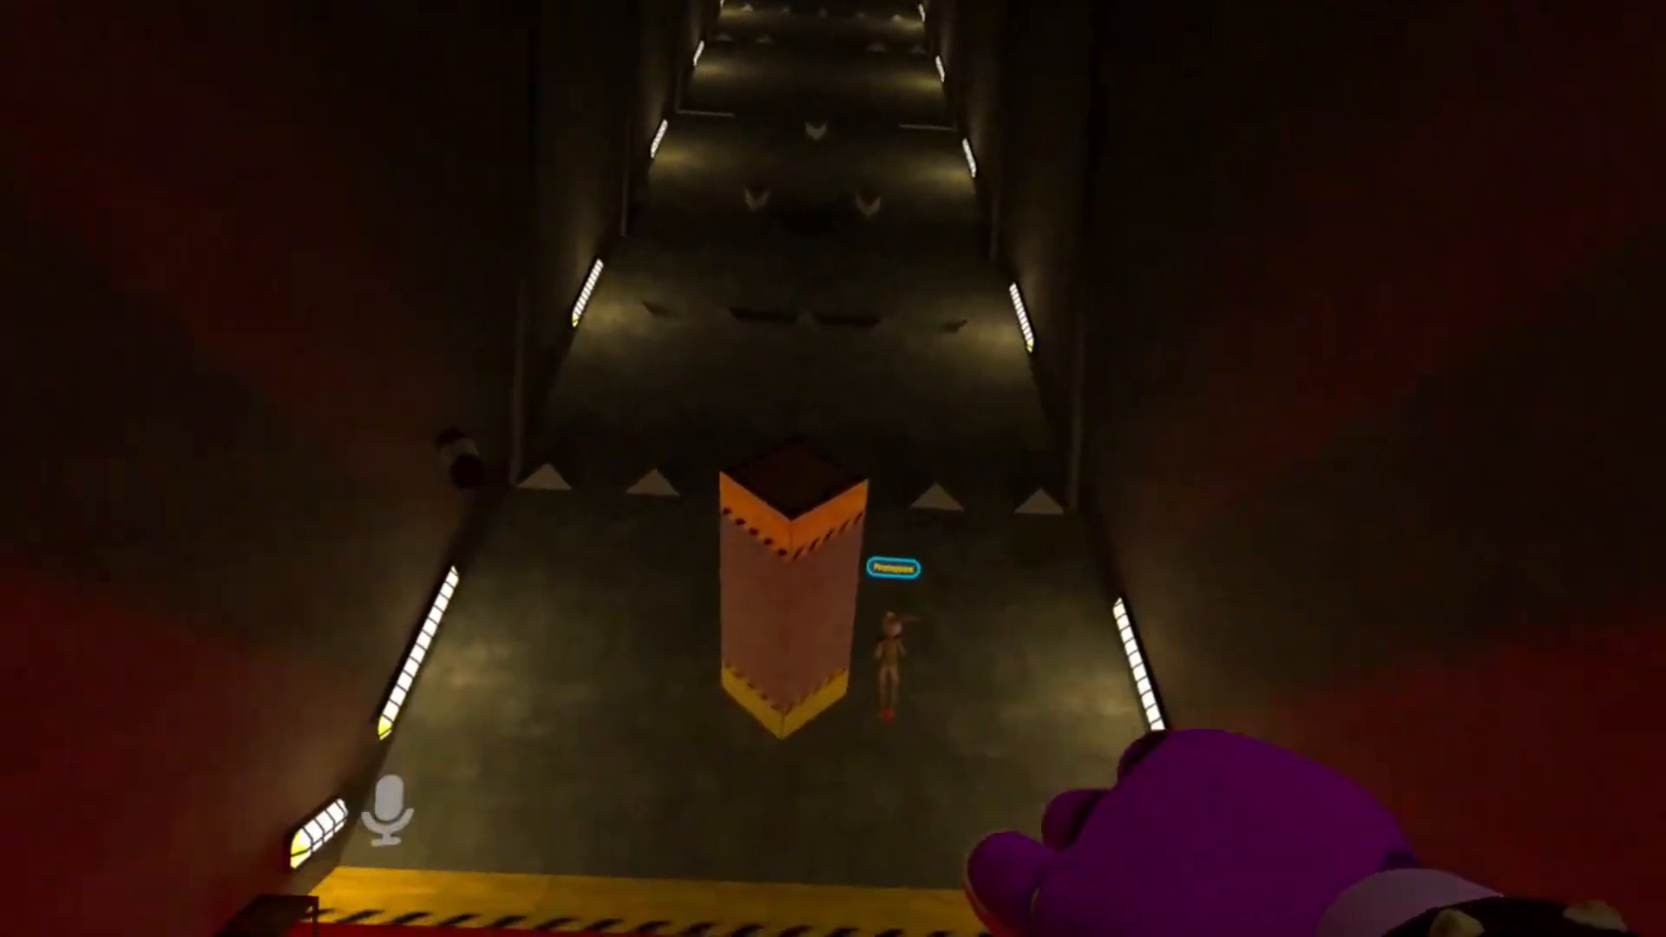
mouse_move(833, 469)
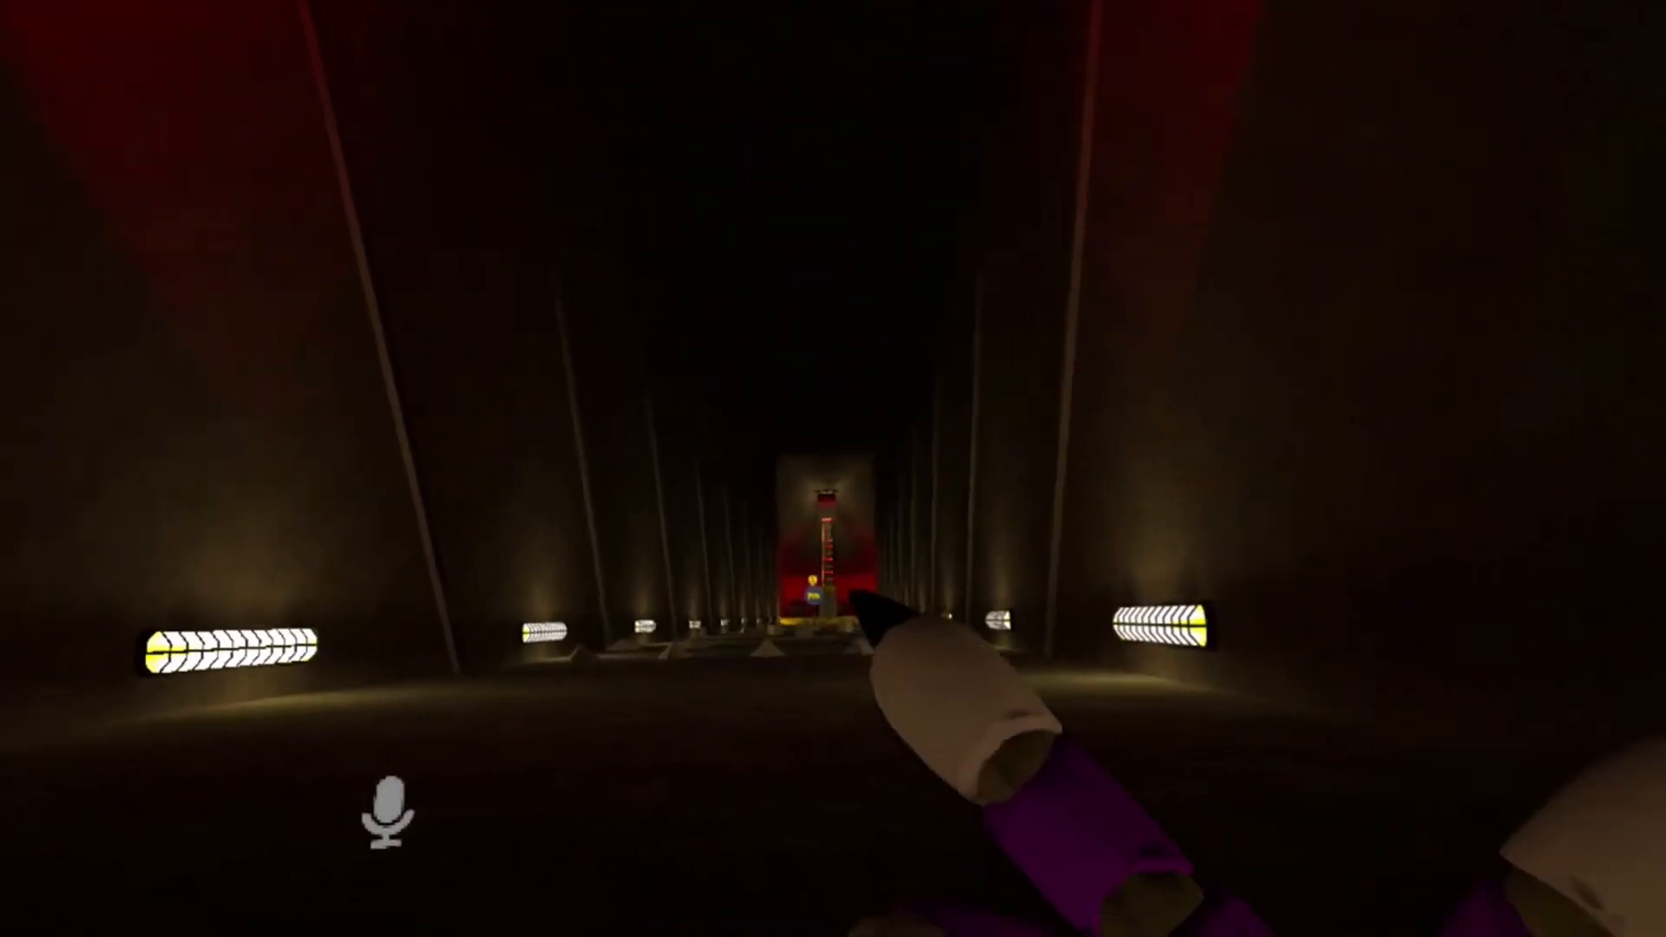
mouse_move(833, 468)
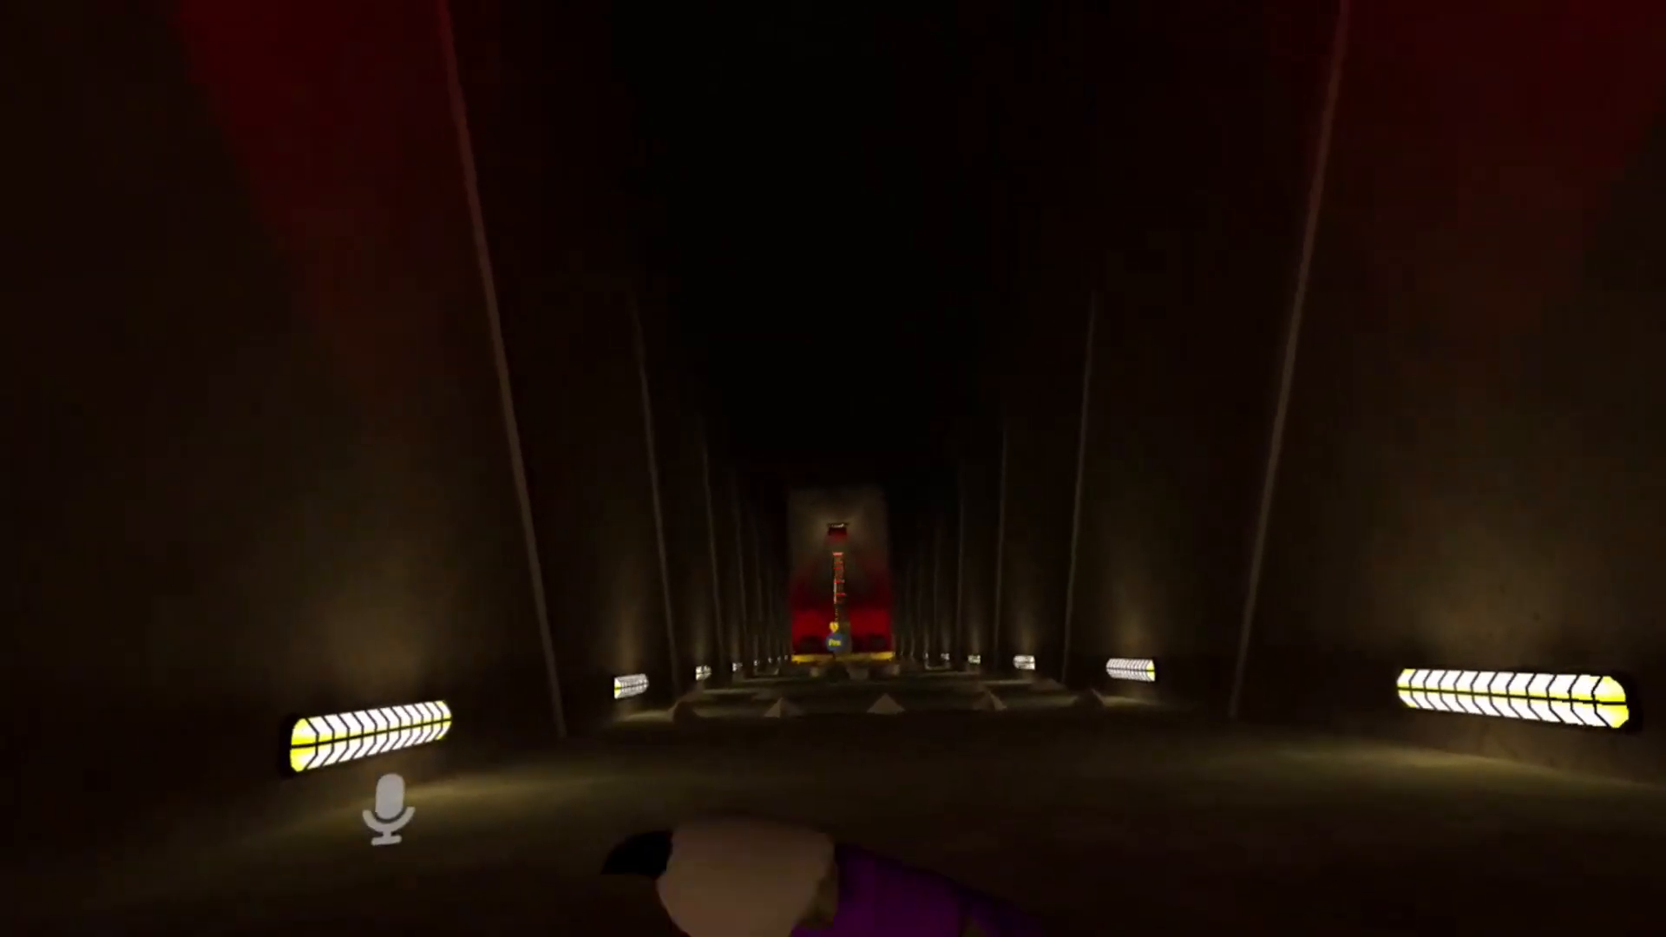